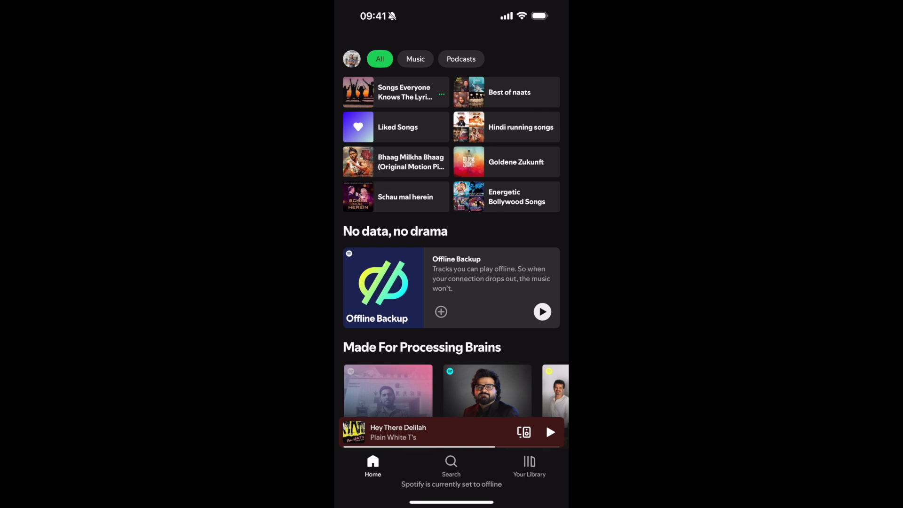
Step: Open the account menu from the profile picture on the Home screen
click(352, 59)
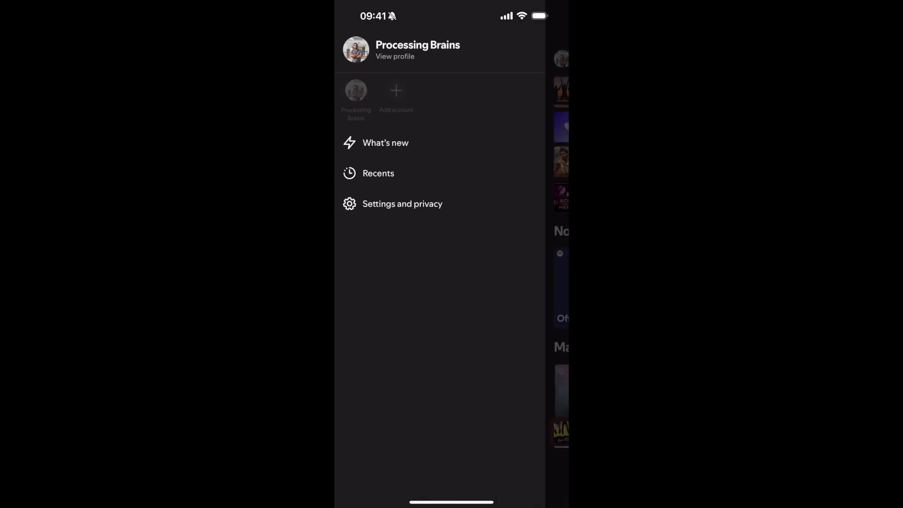
Step: Go to 'Settings and privacy' from the side menu
click(403, 203)
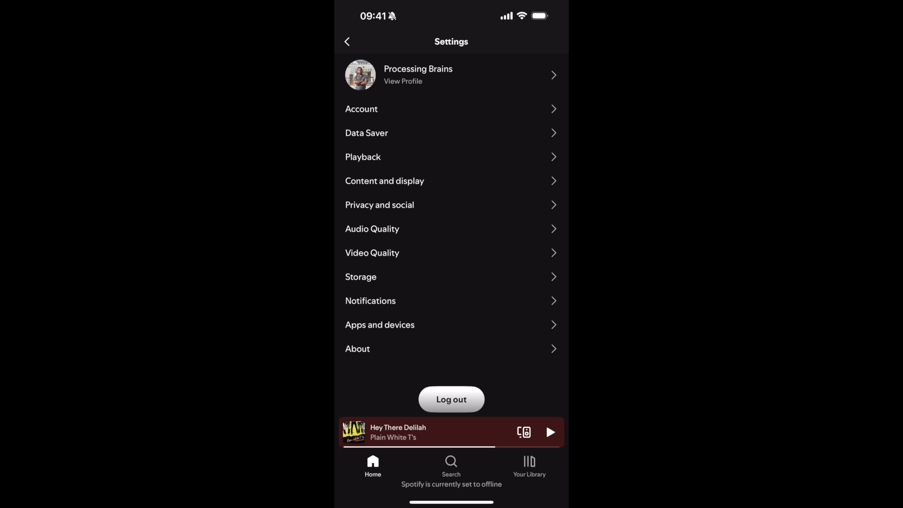
Step: In Playback settings, switch the Offline toggle off
click(363, 156)
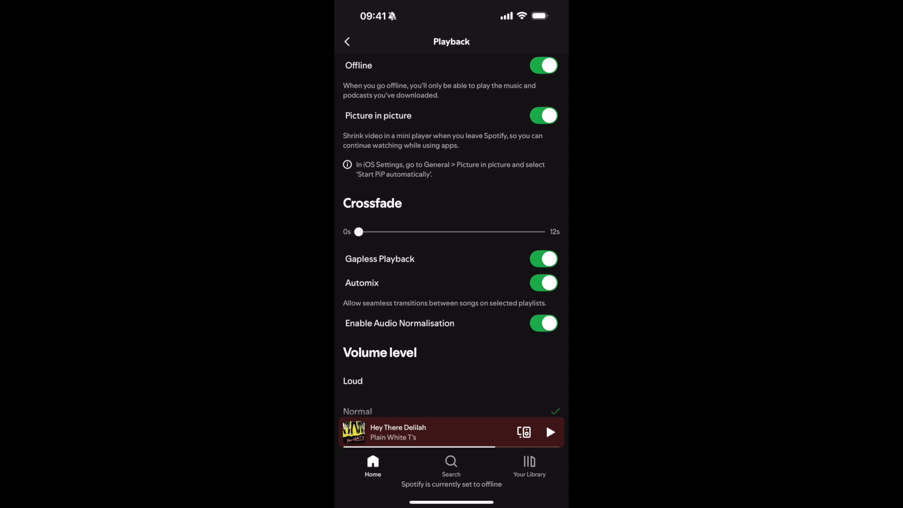
click(541, 65)
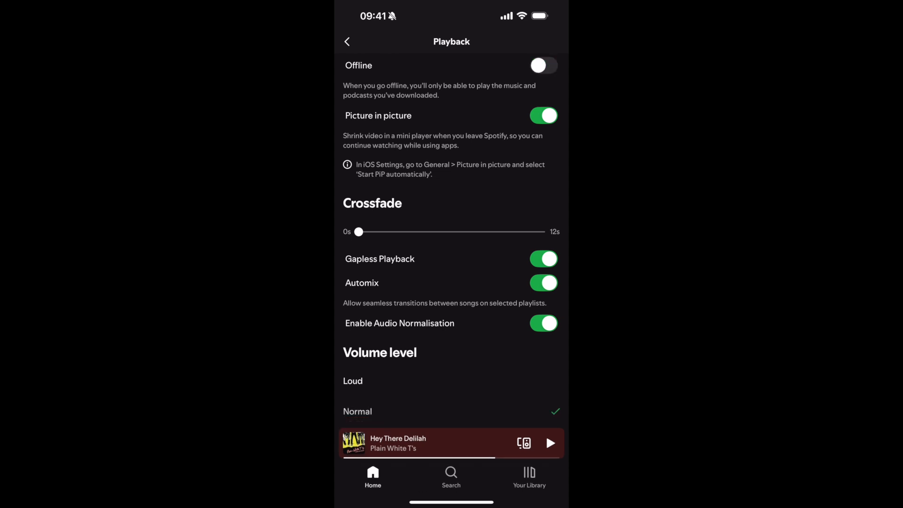